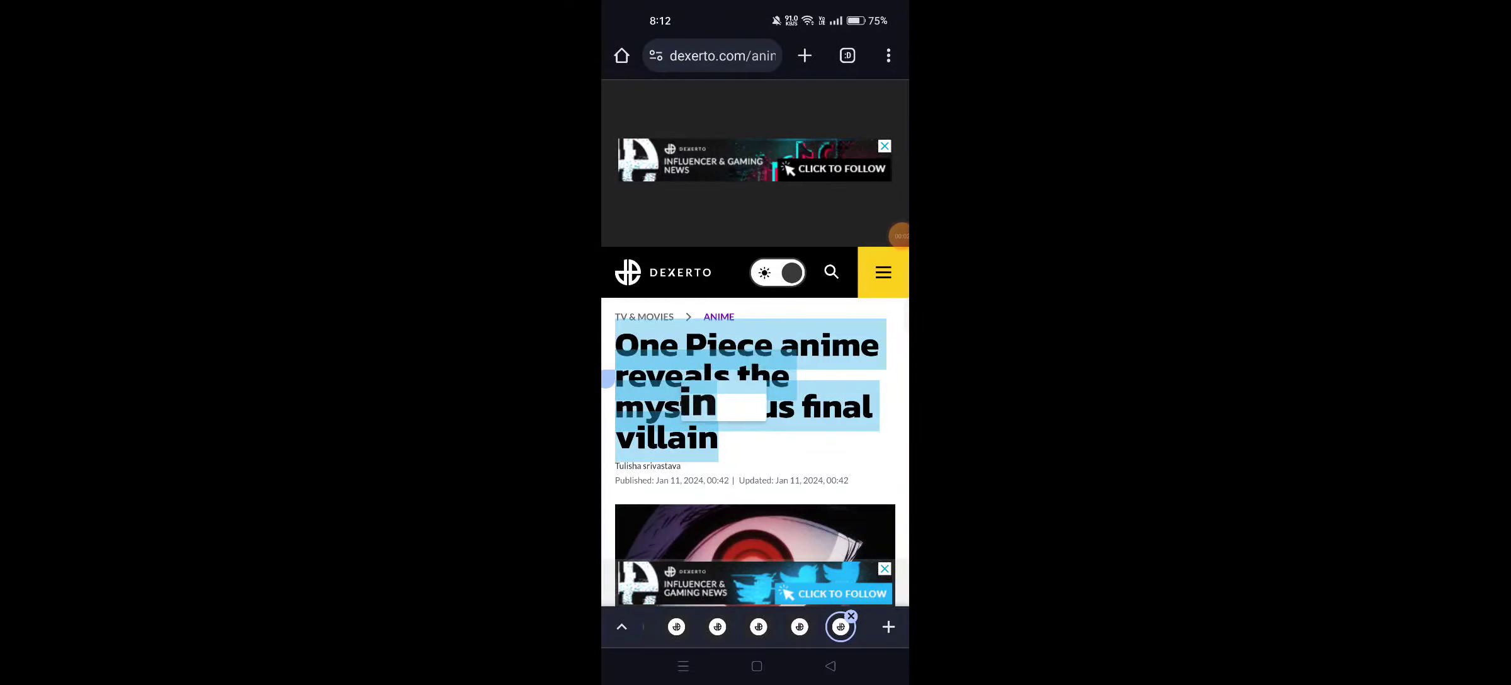
Scroll the article and re-download the one-piece-final-villain.jpeg header image.
{"action": "scroll", "scroll_direction": "down", "scroll_amount": 3}
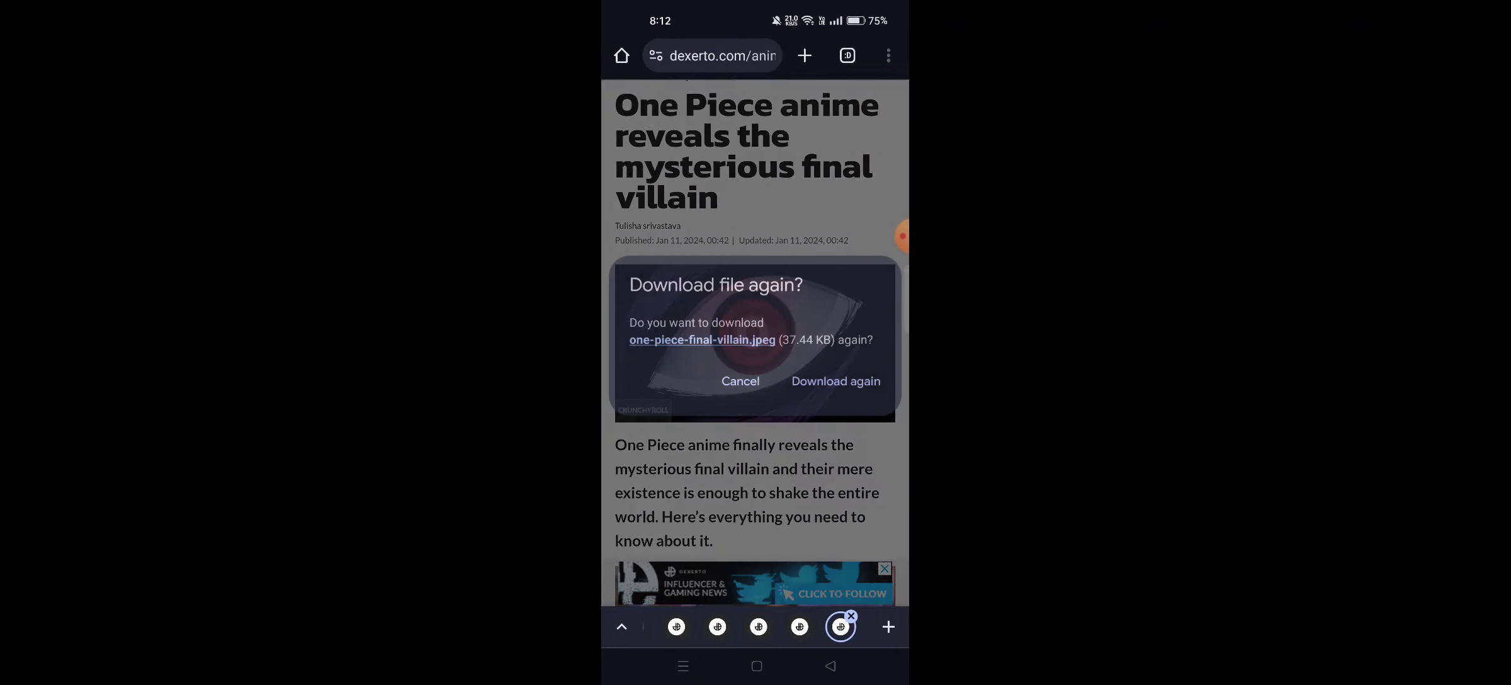
{"action": "left_click", "coordinate": [835, 381]}
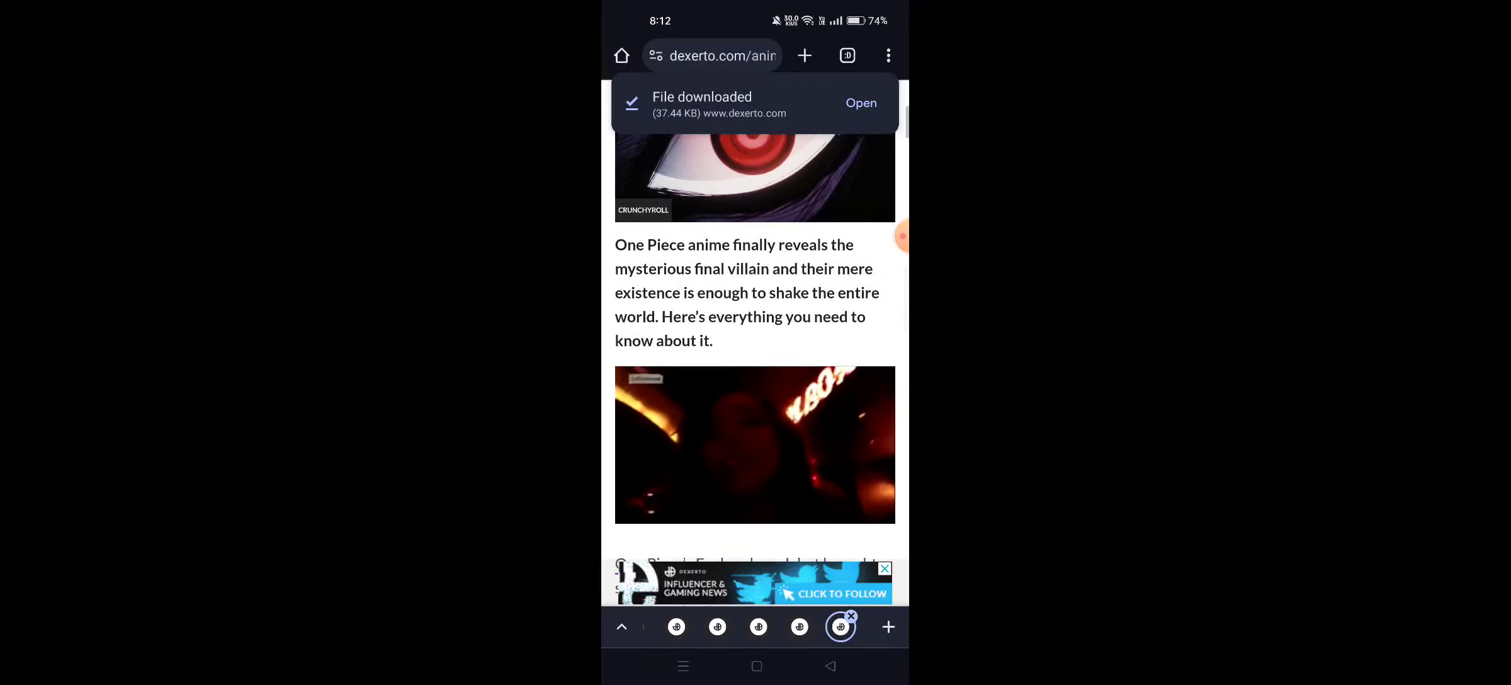
{"action": "scroll", "scroll_direction": "down", "scroll_amount": 3}
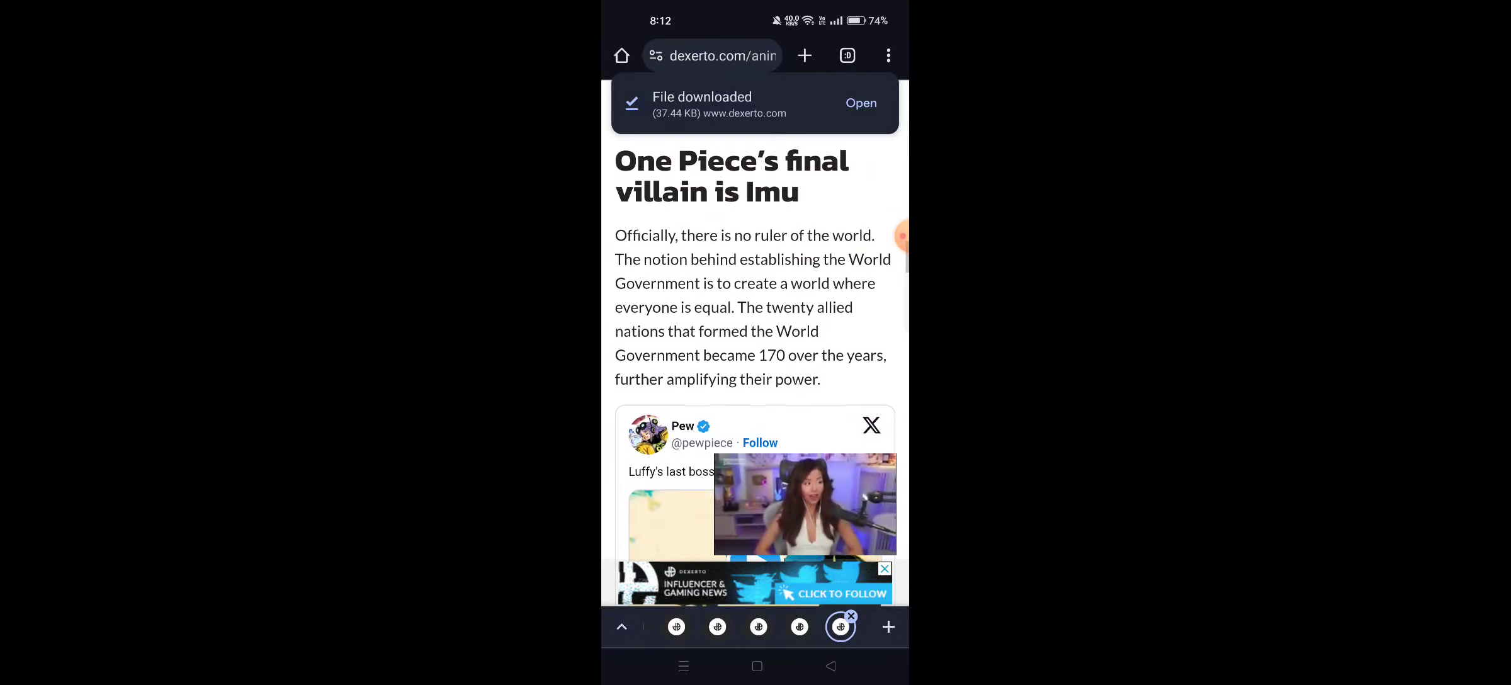
{"action": "scroll", "scroll_direction": "down", "scroll_amount": 3}
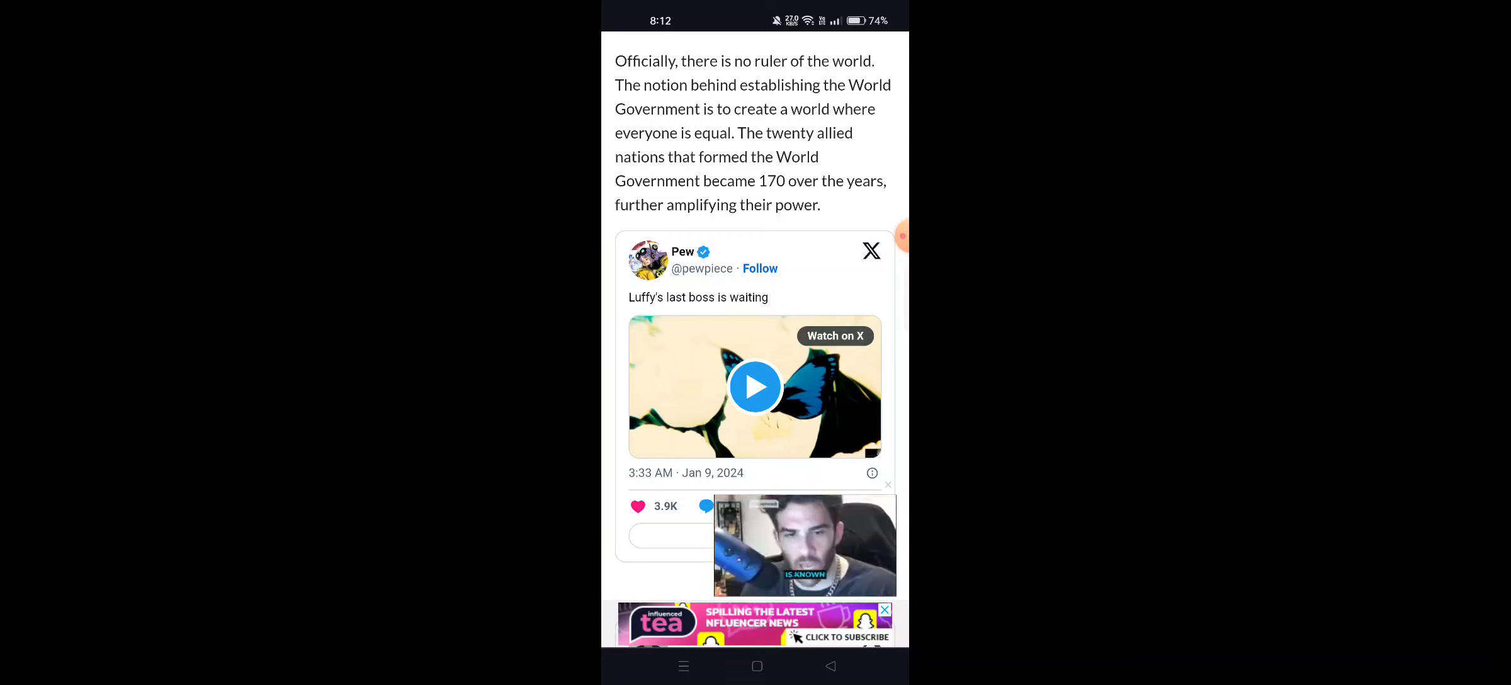
{"action": "scroll", "scroll_direction": "up", "scroll_amount": 3}
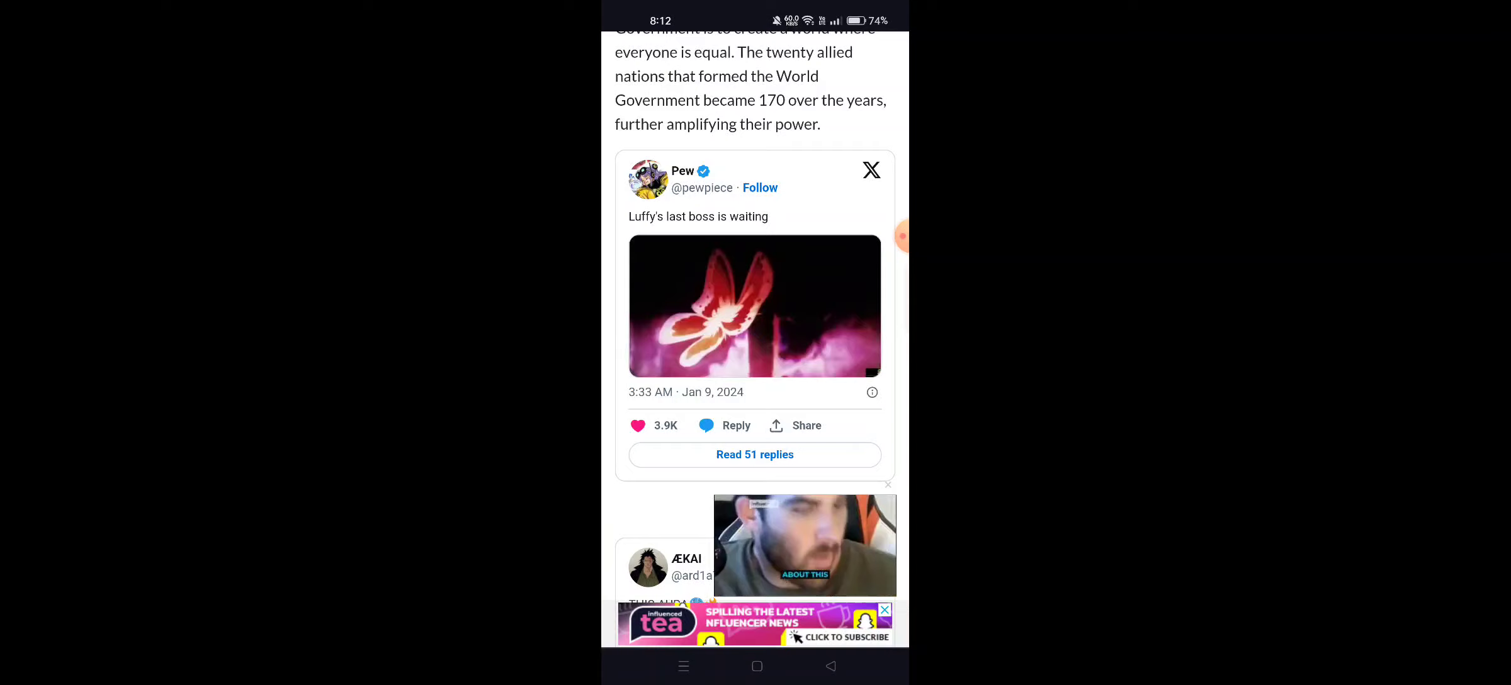
Play the 'Luffy's last boss is waiting' tweet video, then scroll to ÆKAI's post.
{"action": "left_click", "coordinate": [754, 305]}
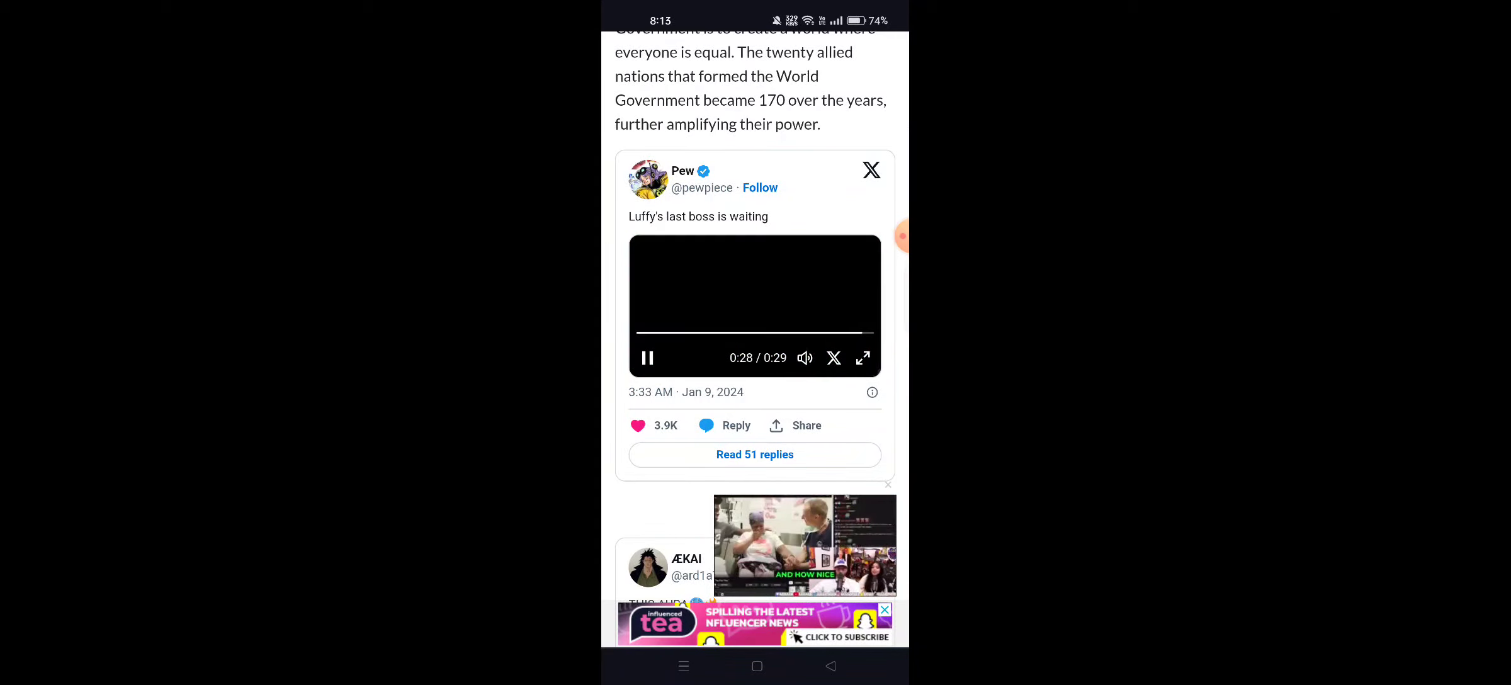
{"action": "scroll", "scroll_direction": "down", "scroll_amount": 3}
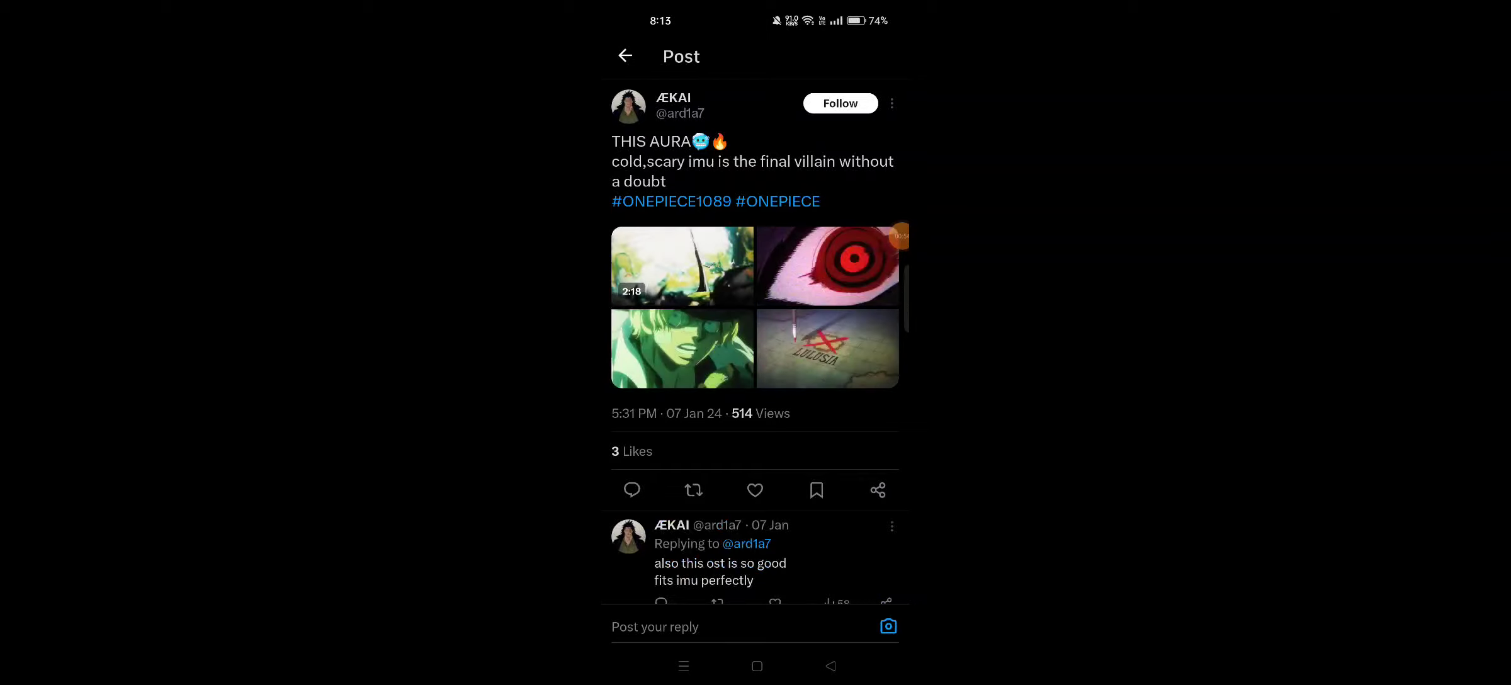
Play ÆKAI's 2:19 Imu video fullscreen and skip ahead to about 1:15.
{"action": "left_click", "coordinate": [682, 267]}
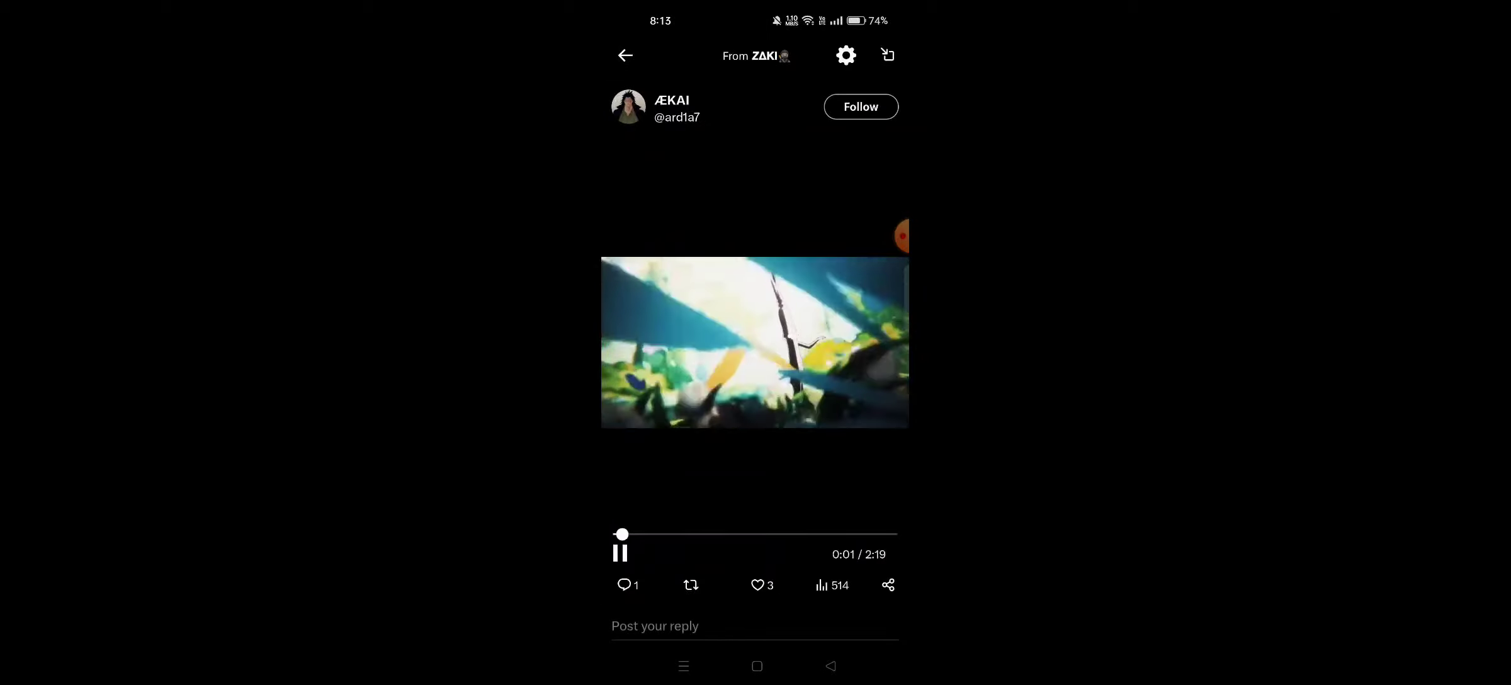
{"action": "left_click_drag", "start_coordinate": [622, 534], "coordinate": [660, 534]}
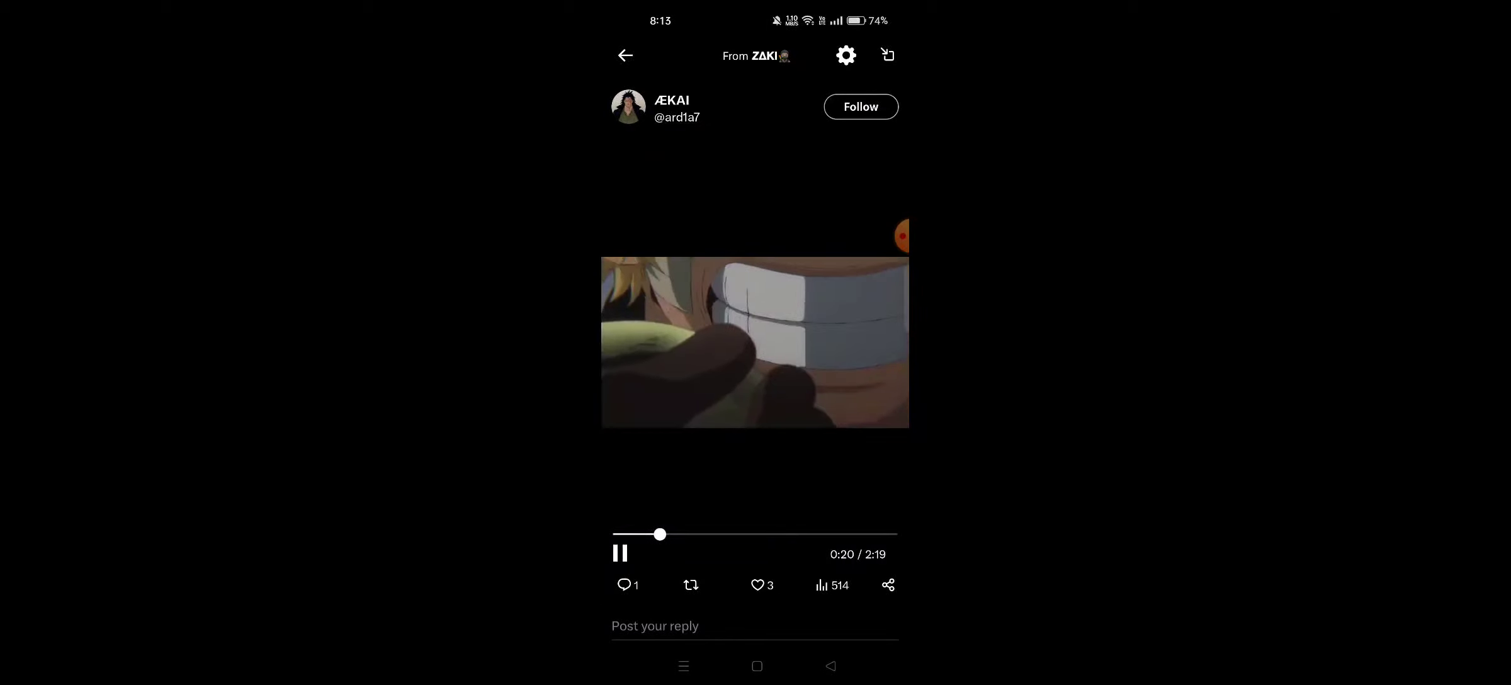
{"action": "left_click_drag", "start_coordinate": [660, 534], "coordinate": [768, 534]}
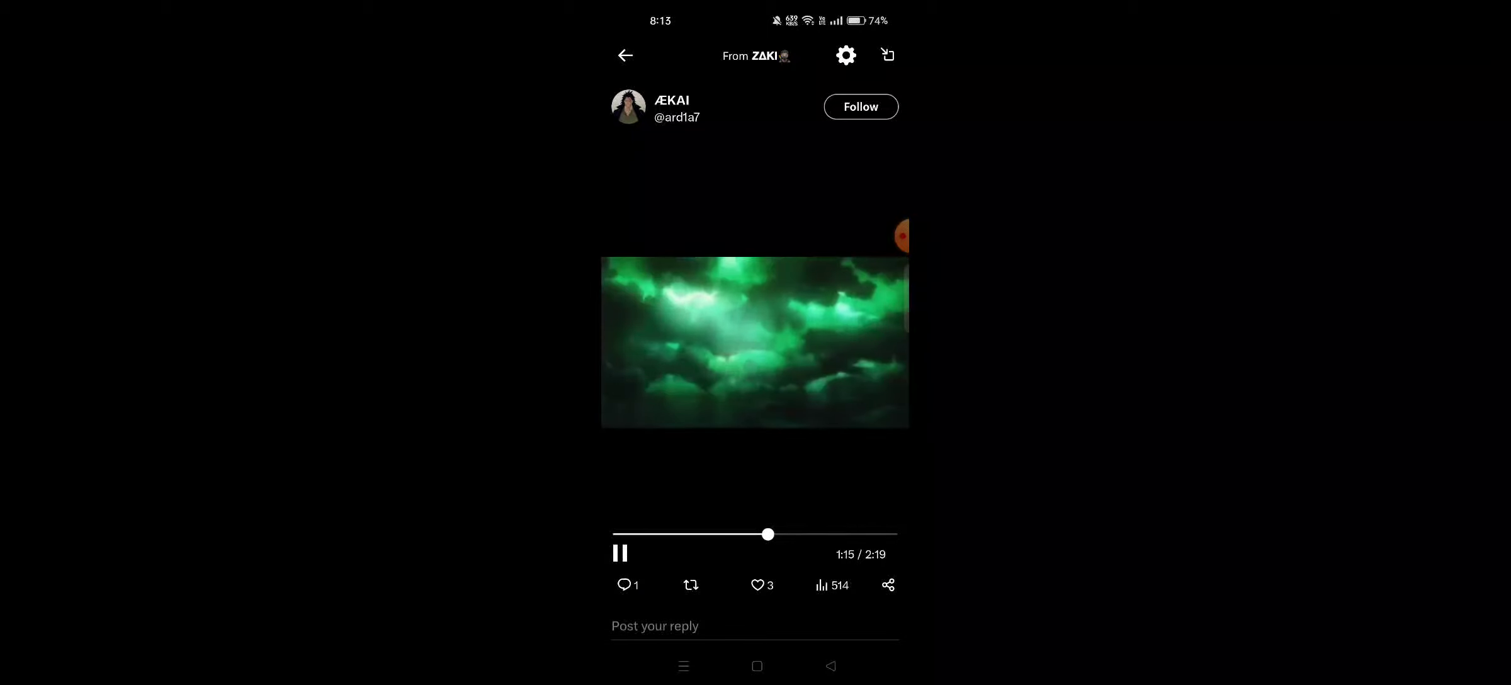